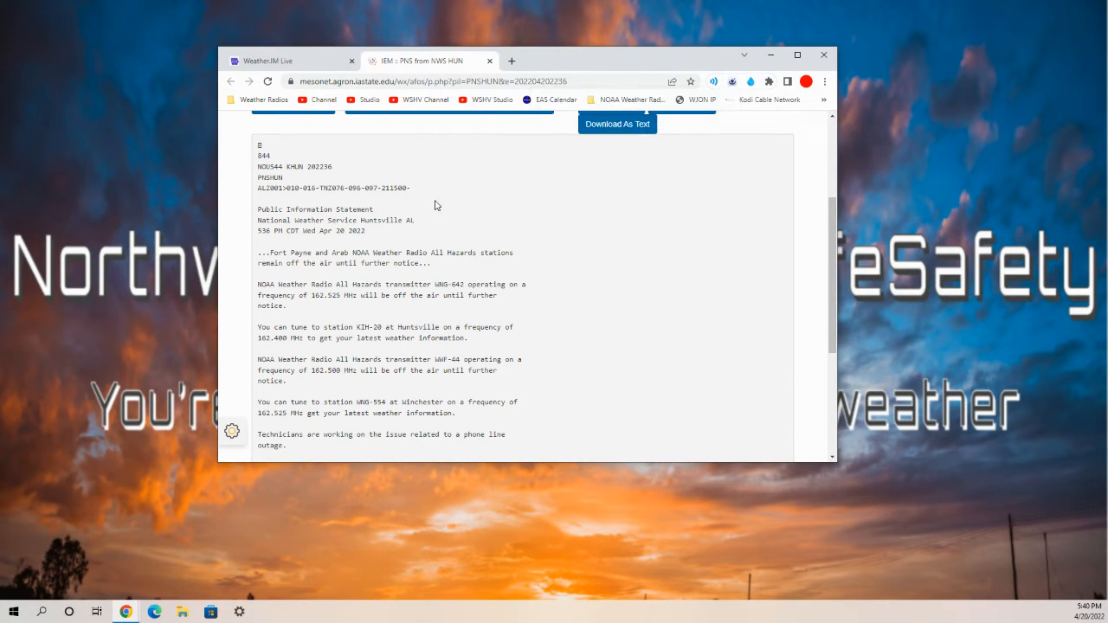
mouse_move(529, 197)
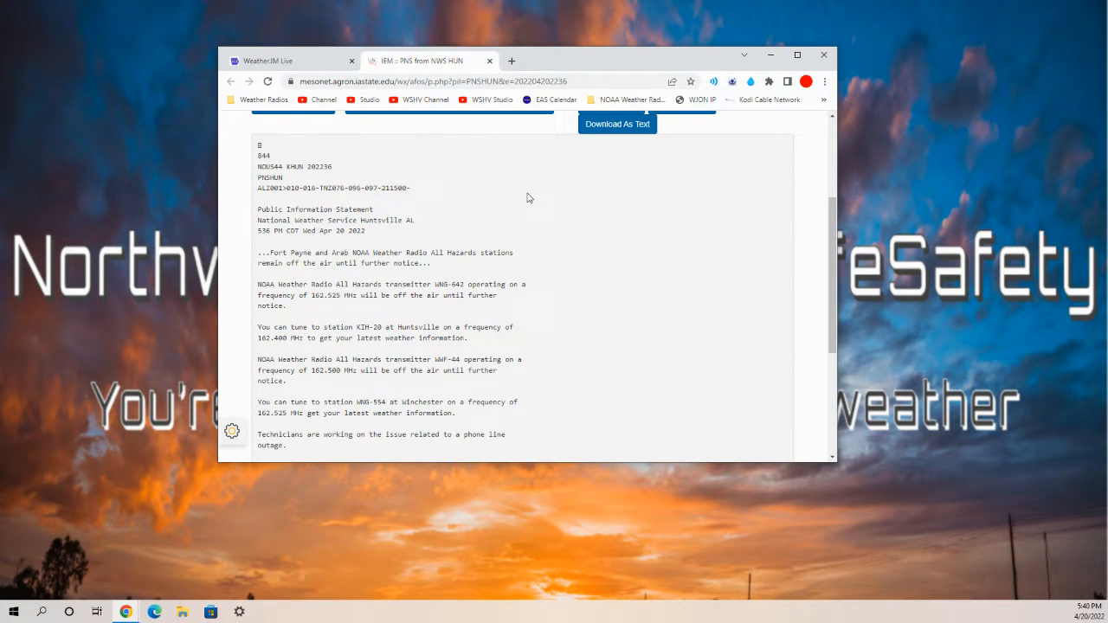
mouse_move(418, 243)
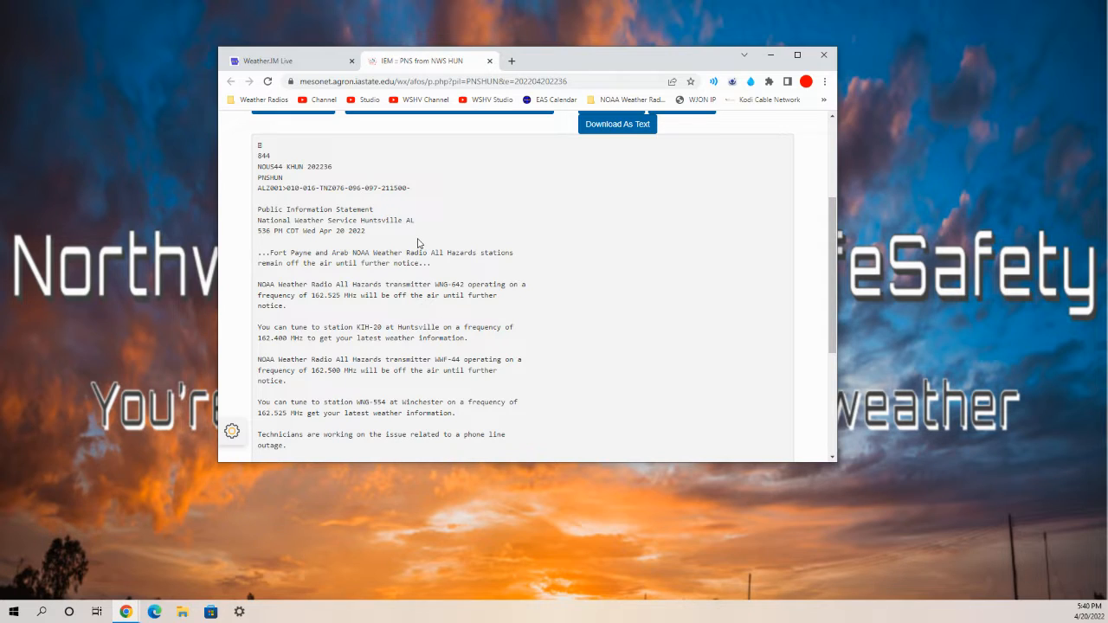
mouse_move(255, 166)
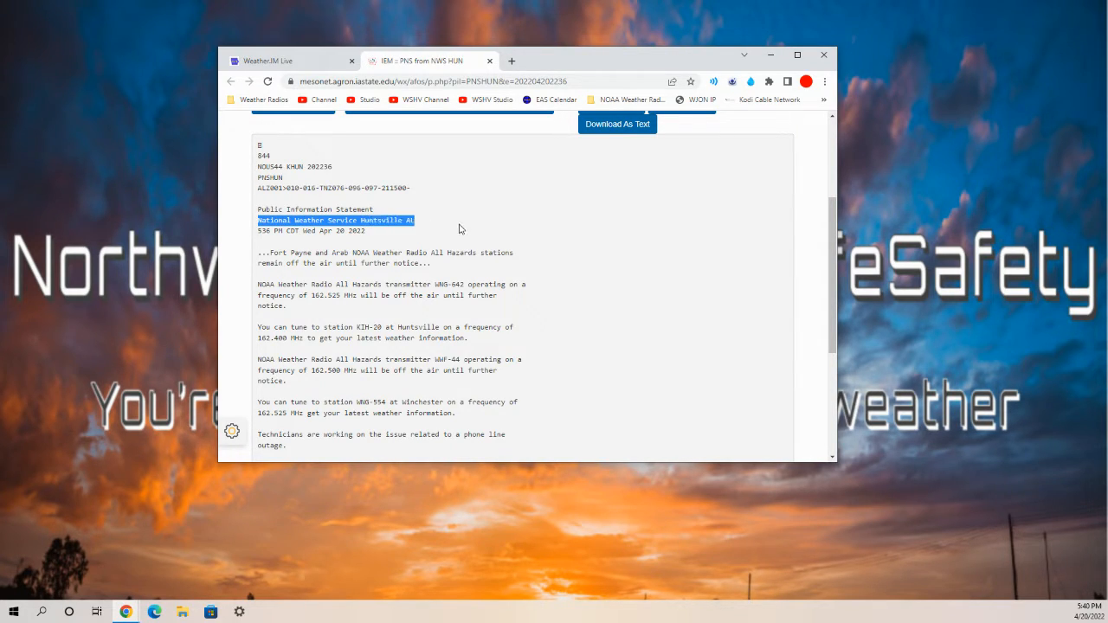
Step: Clear the issuing office highlight and highlight the Public Information Statement title
click(486, 214)
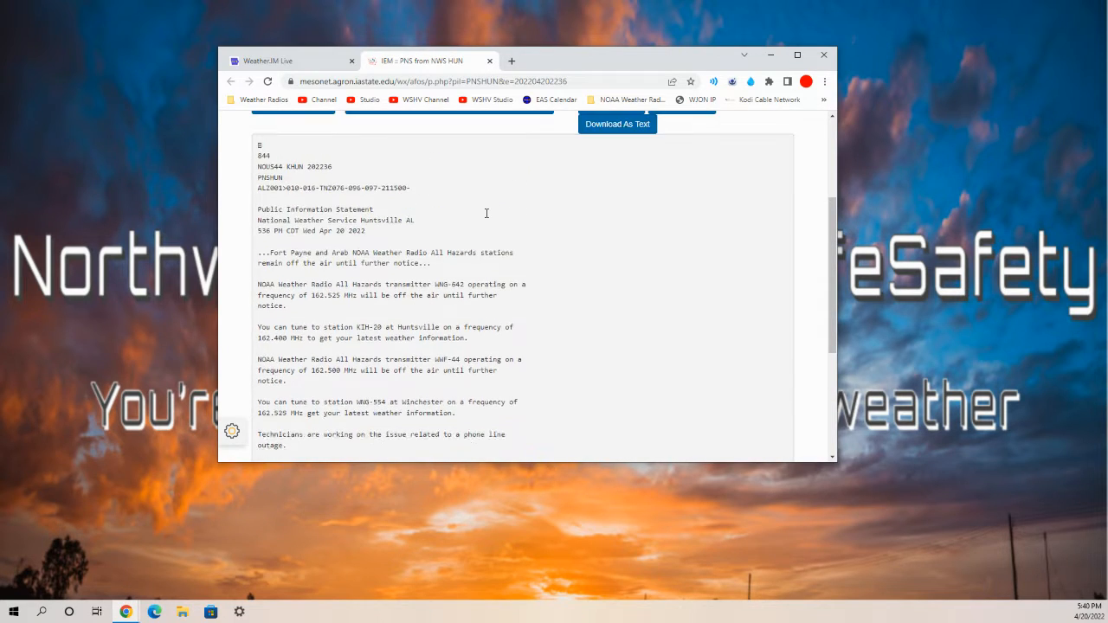
scroll(up, 3)
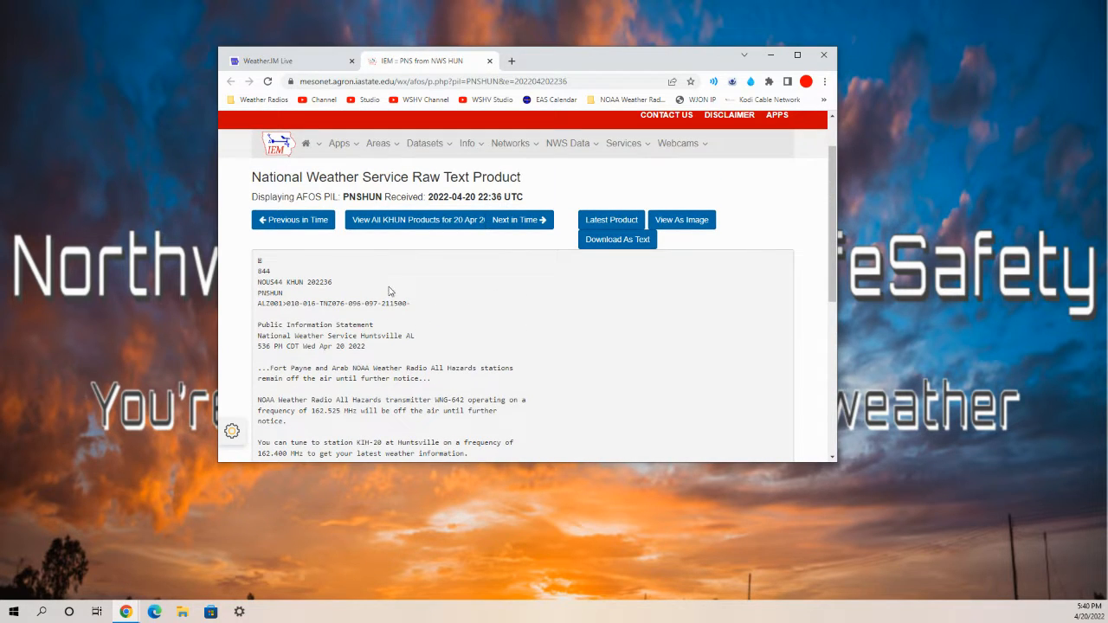
double_click(285, 324)
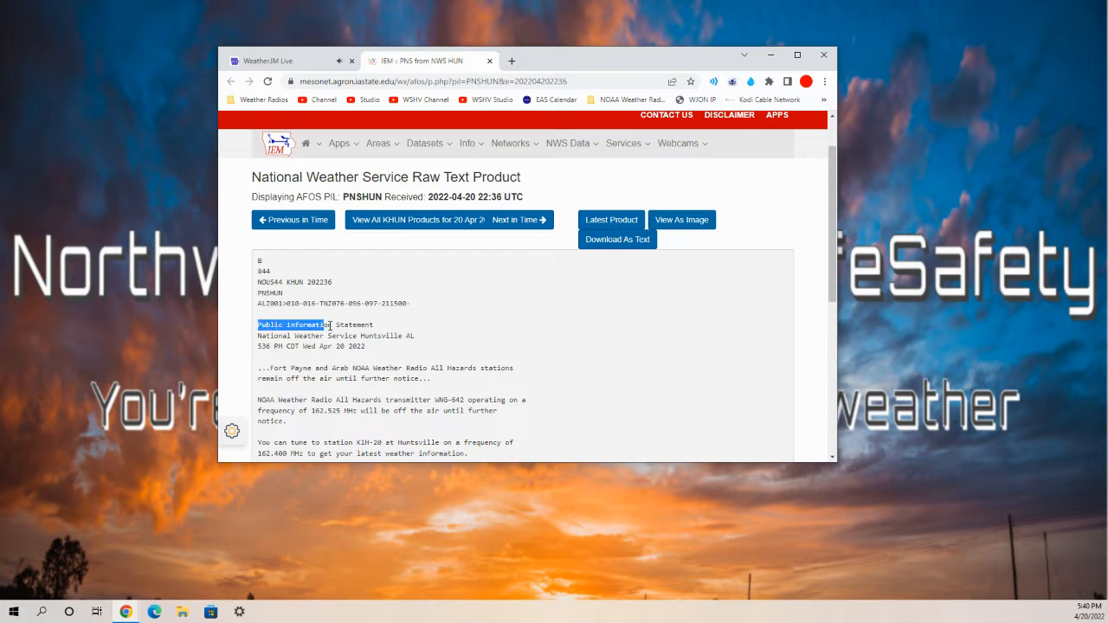
scroll(down, 3)
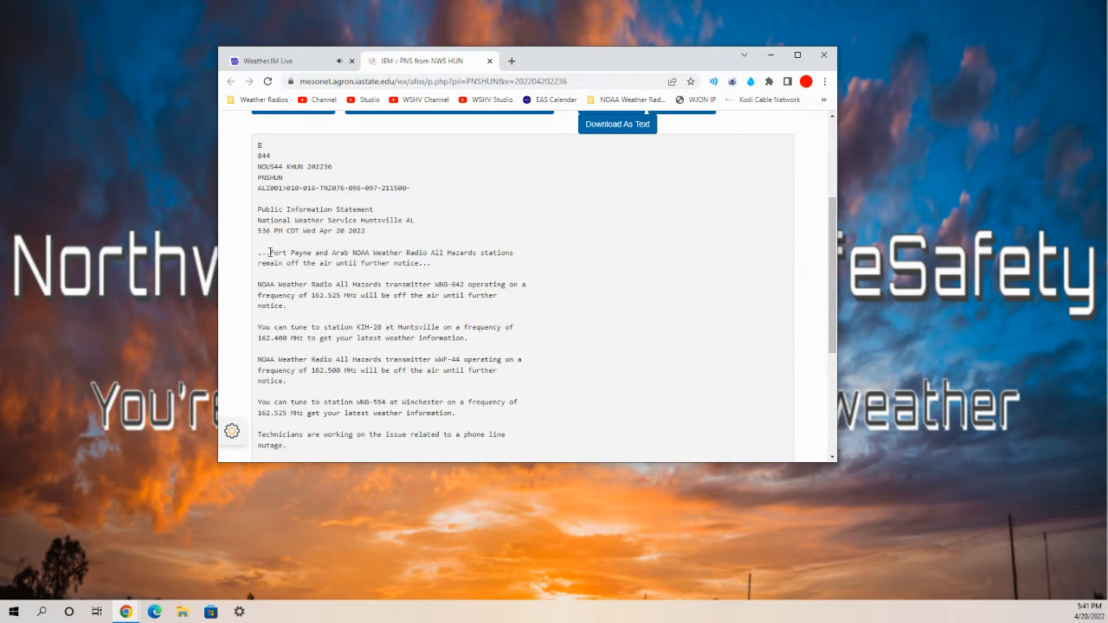
Step: Highlight the Fort Payne and Arab station names, then clear the phone line outage highlight
drag(270, 252, 344, 252)
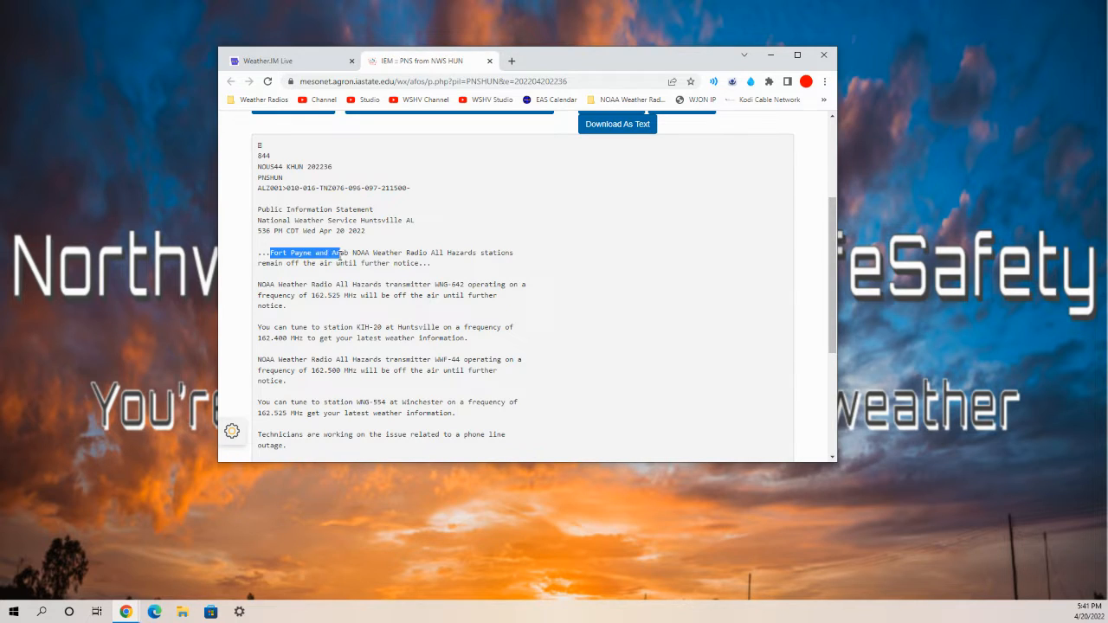
drag(342, 253, 515, 253)
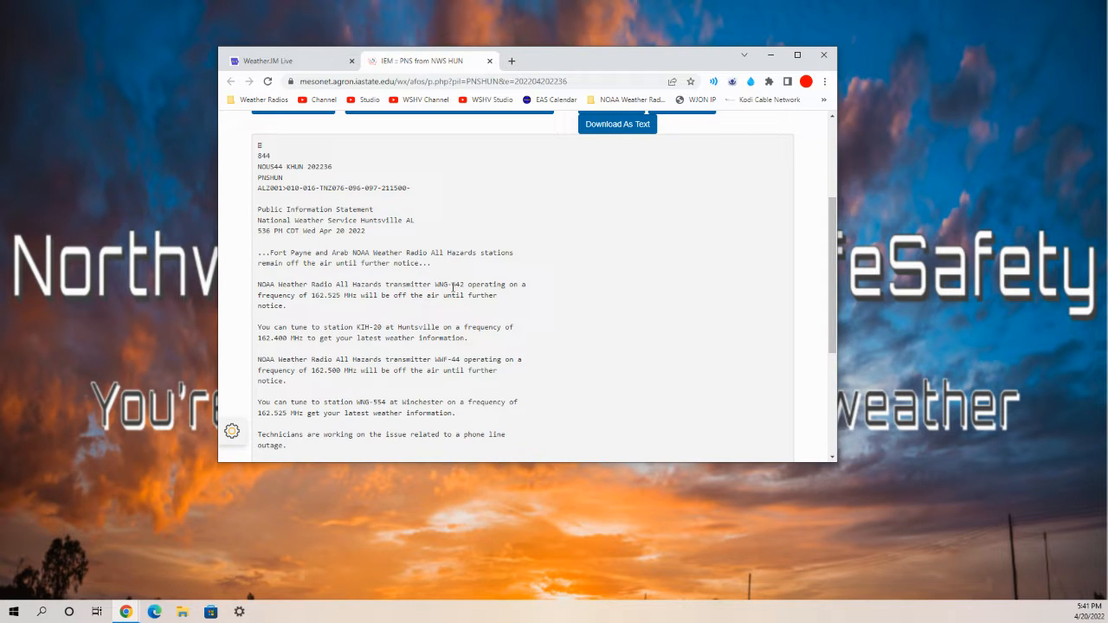
mouse_move(552, 293)
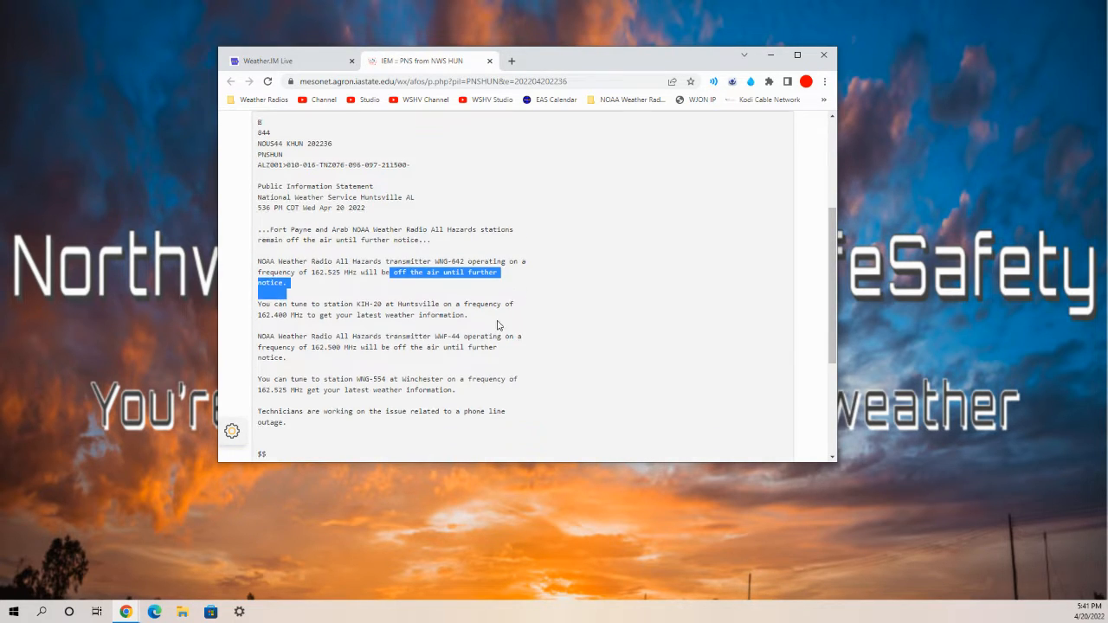
scroll(down, 3)
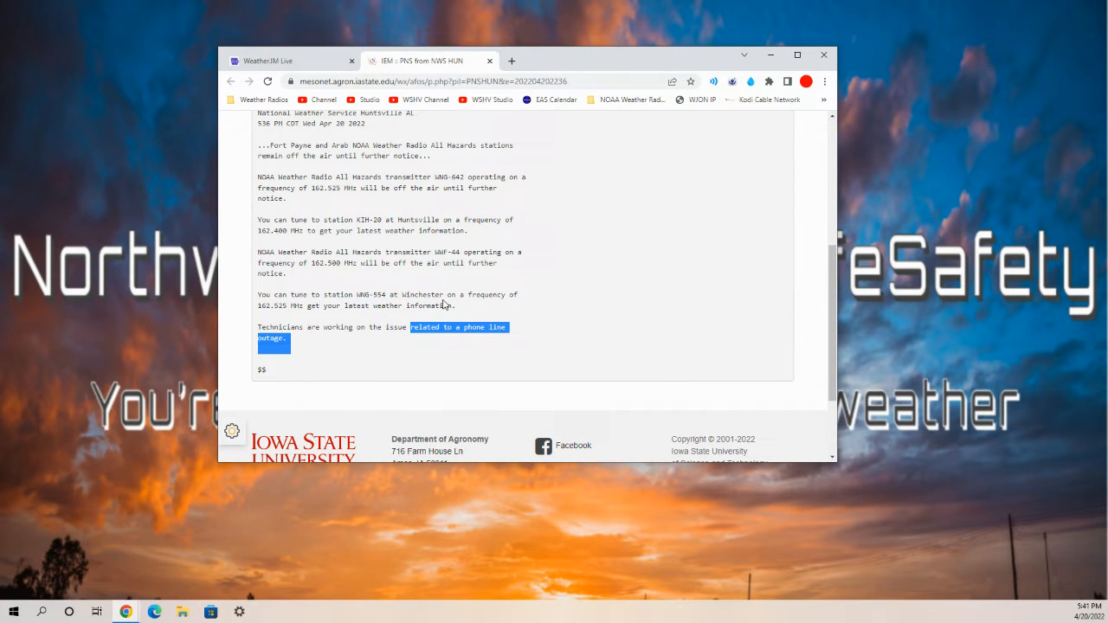
click(468, 327)
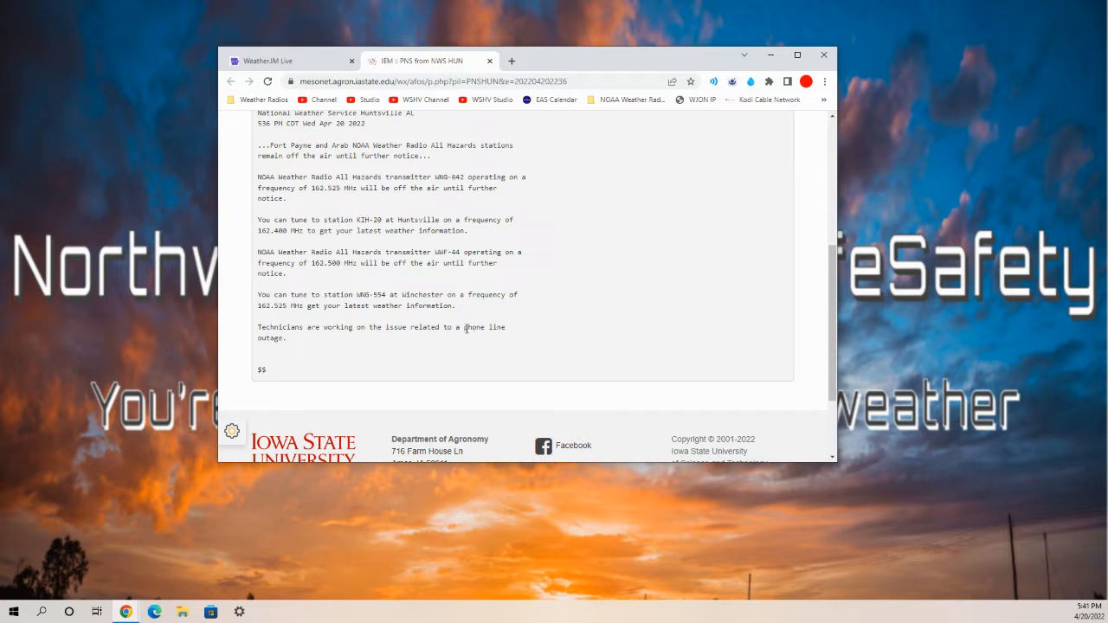
scroll(up, 3)
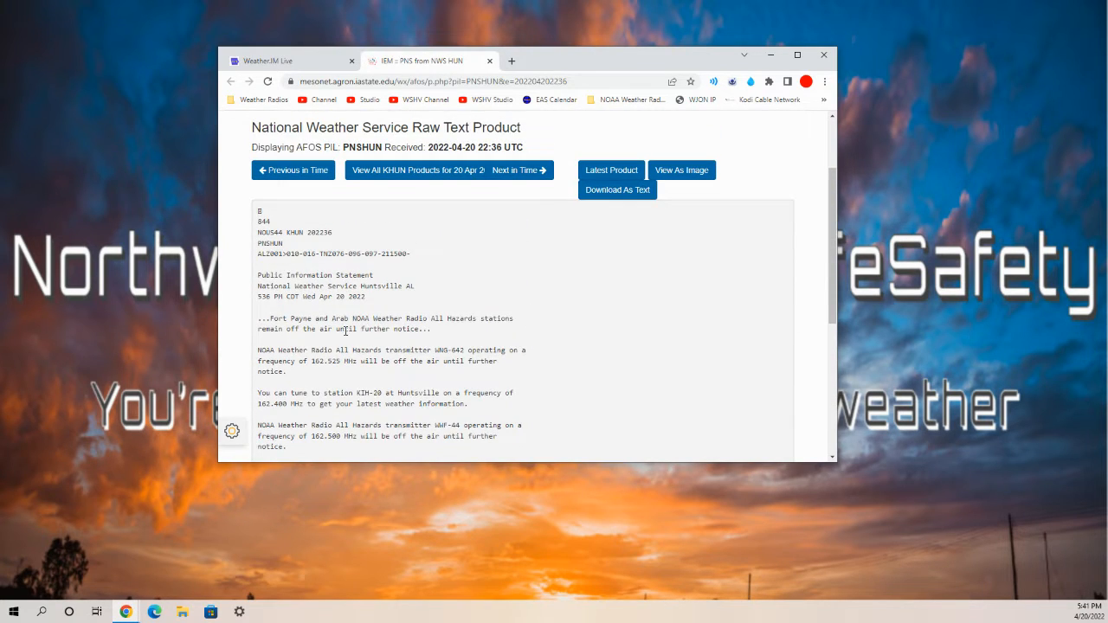
scroll(down, 3)
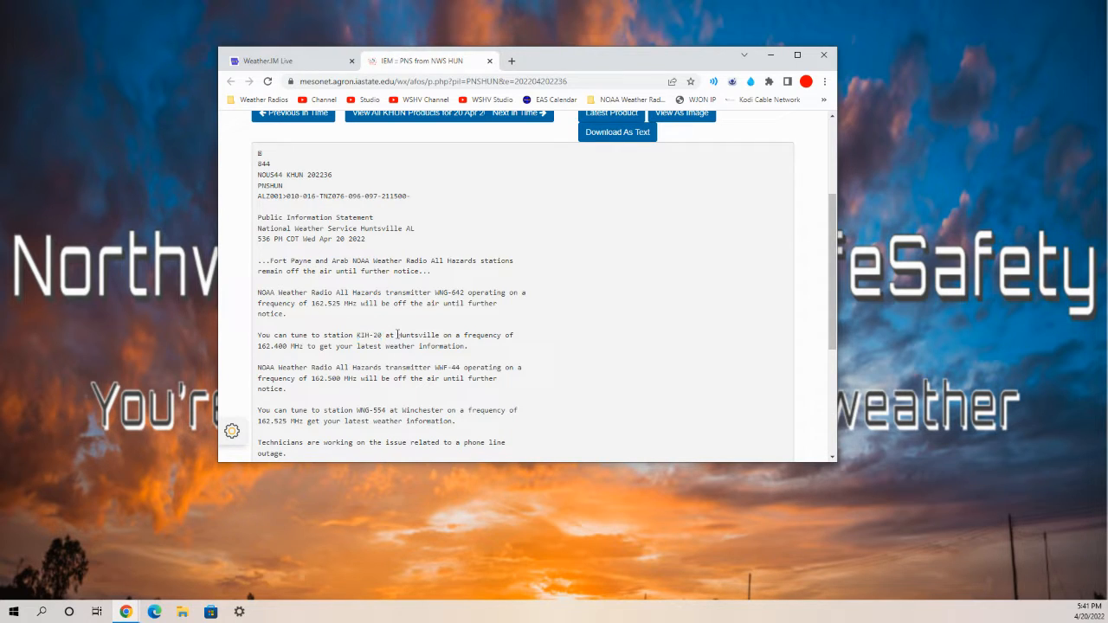
mouse_move(260, 346)
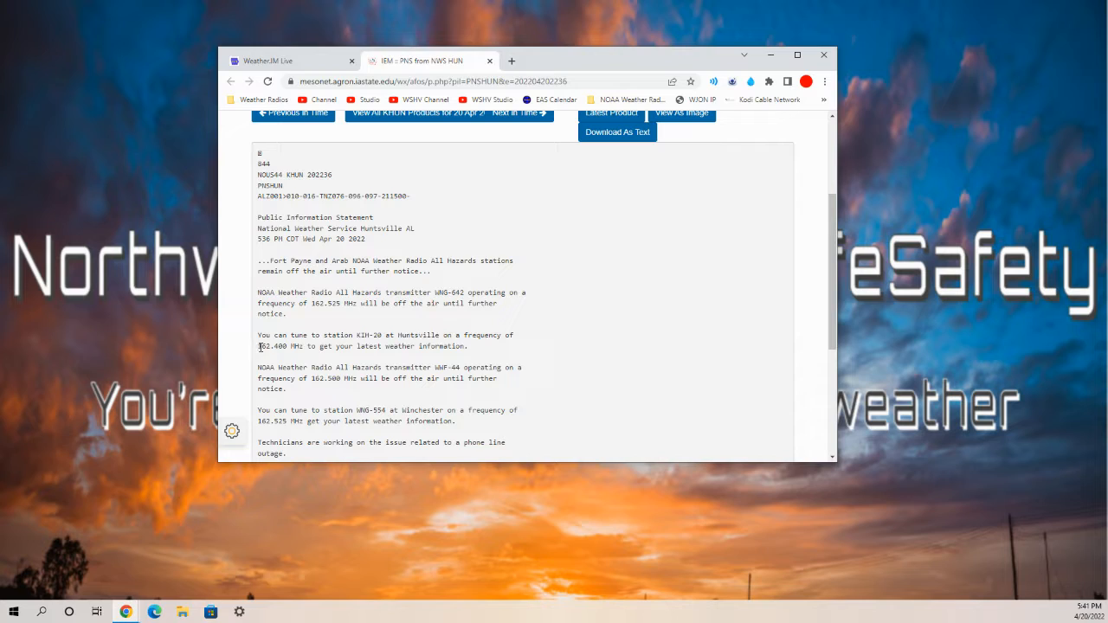
mouse_move(375, 327)
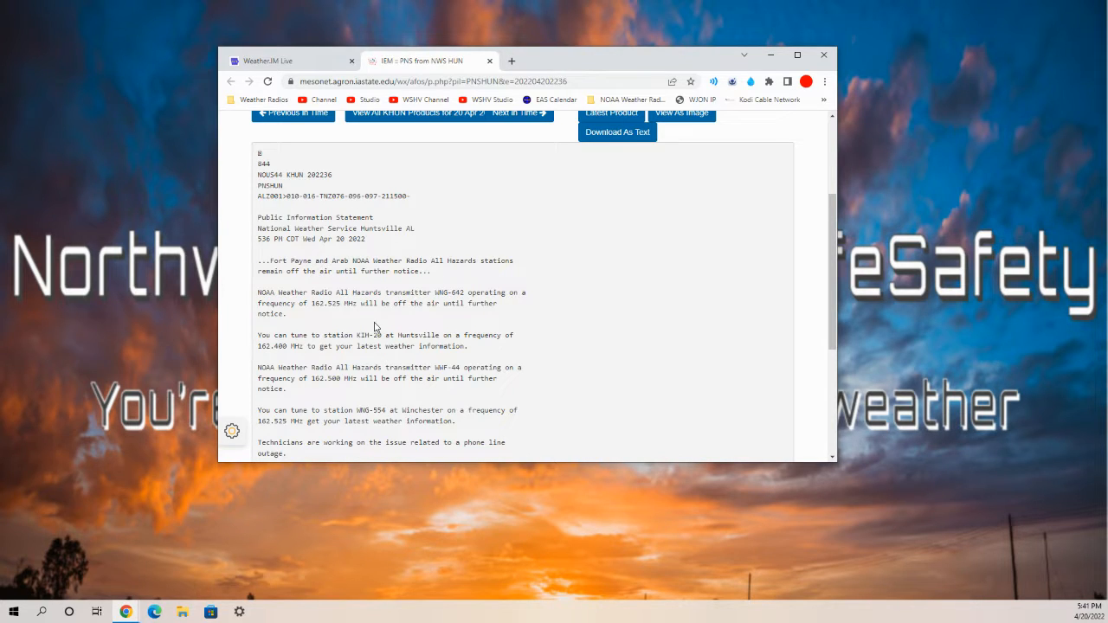
Step: Highlight transmitter WWF-44, 162.500 MHz, station WNG-554 and its 162.525 frequency
scroll(down, 3)
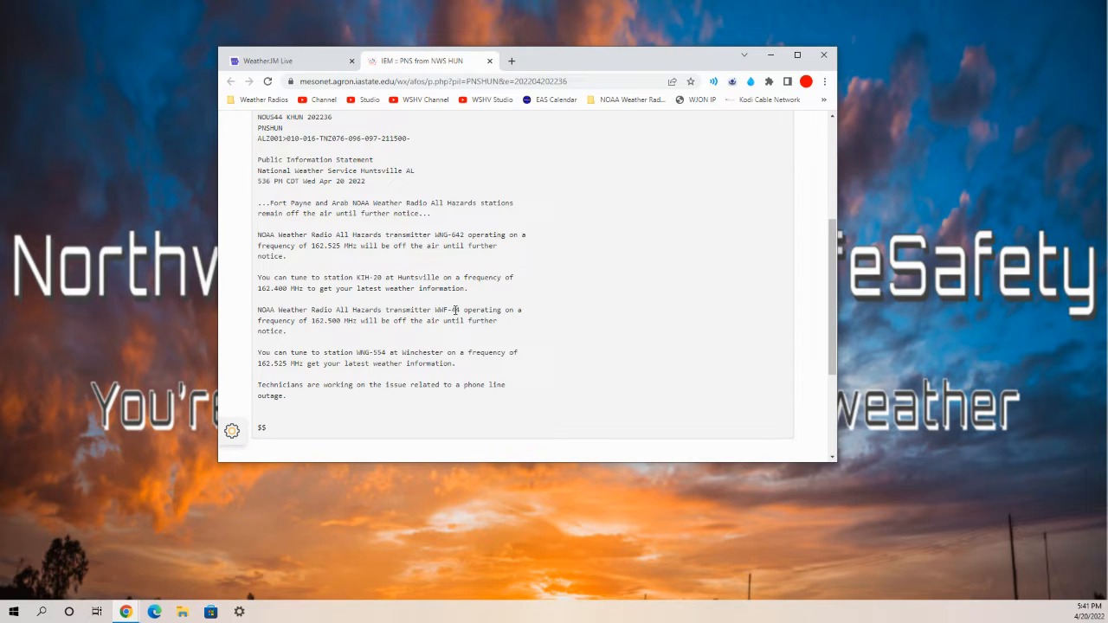
double_click(445, 309)
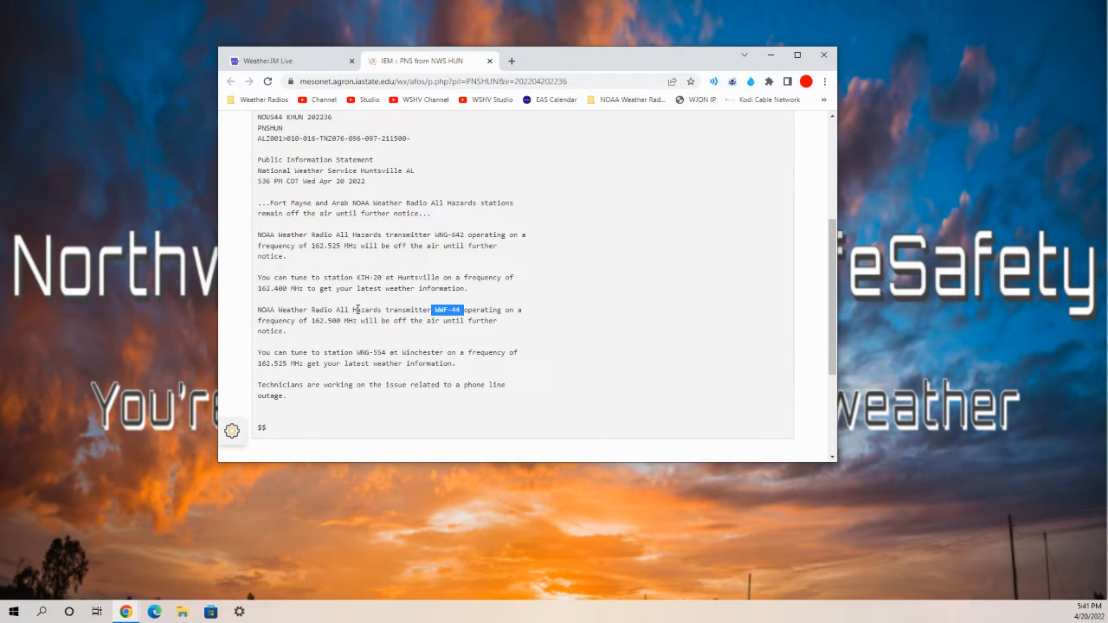
double_click(327, 320)
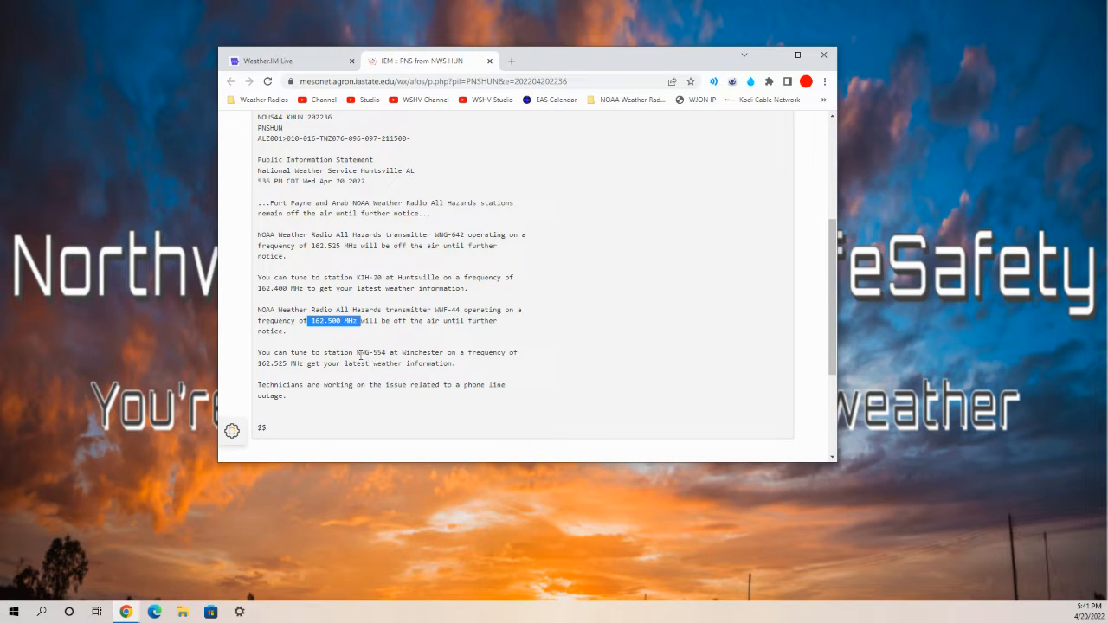
double_click(370, 352)
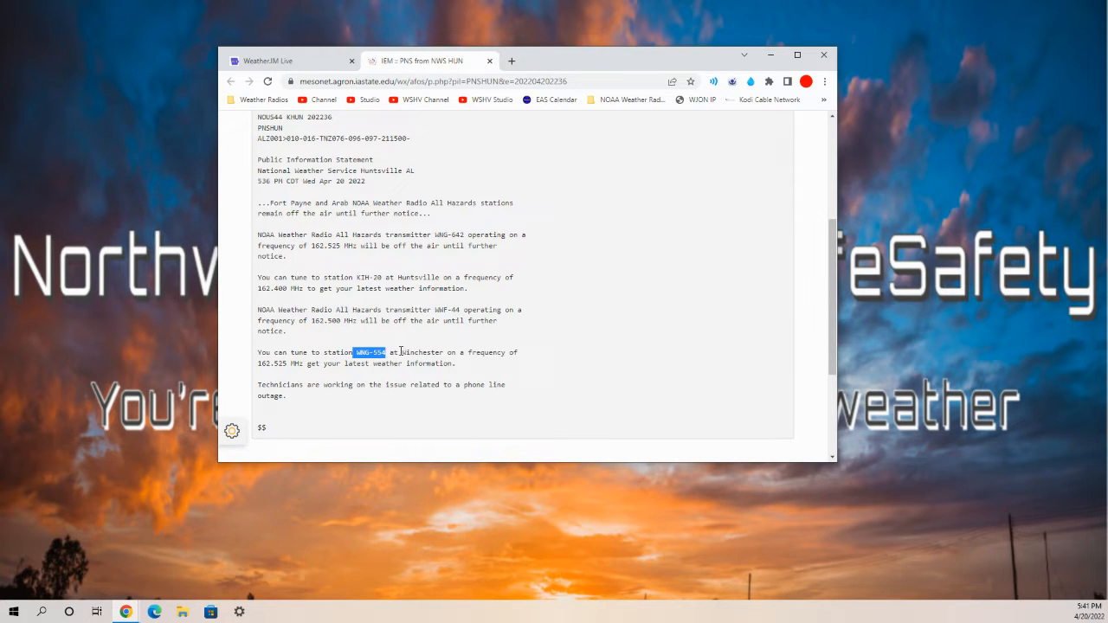
double_click(419, 352)
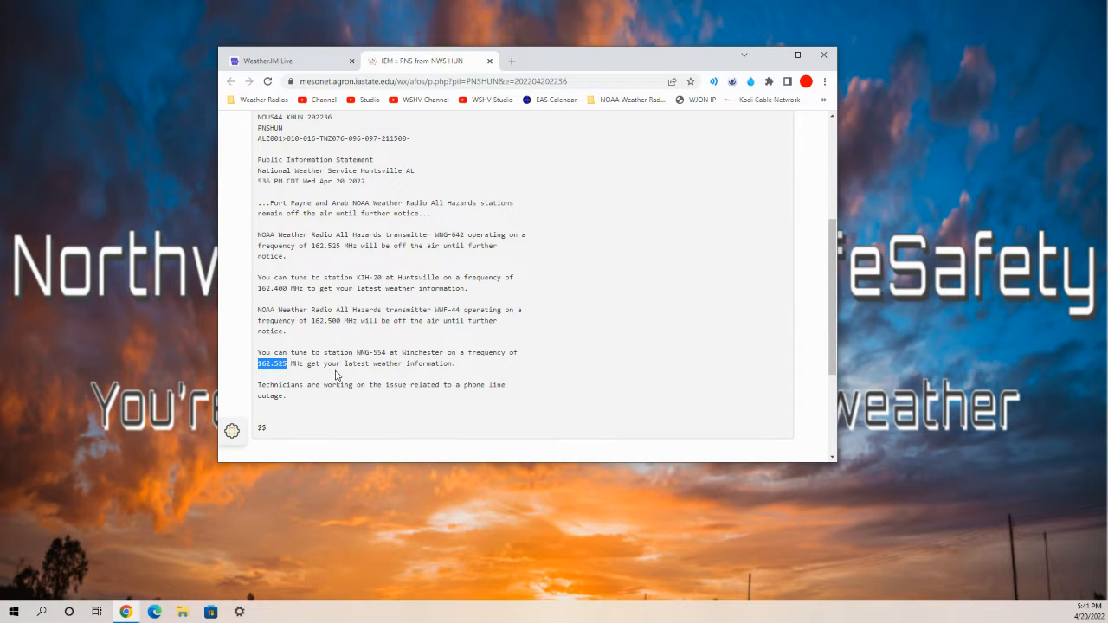
mouse_move(388, 383)
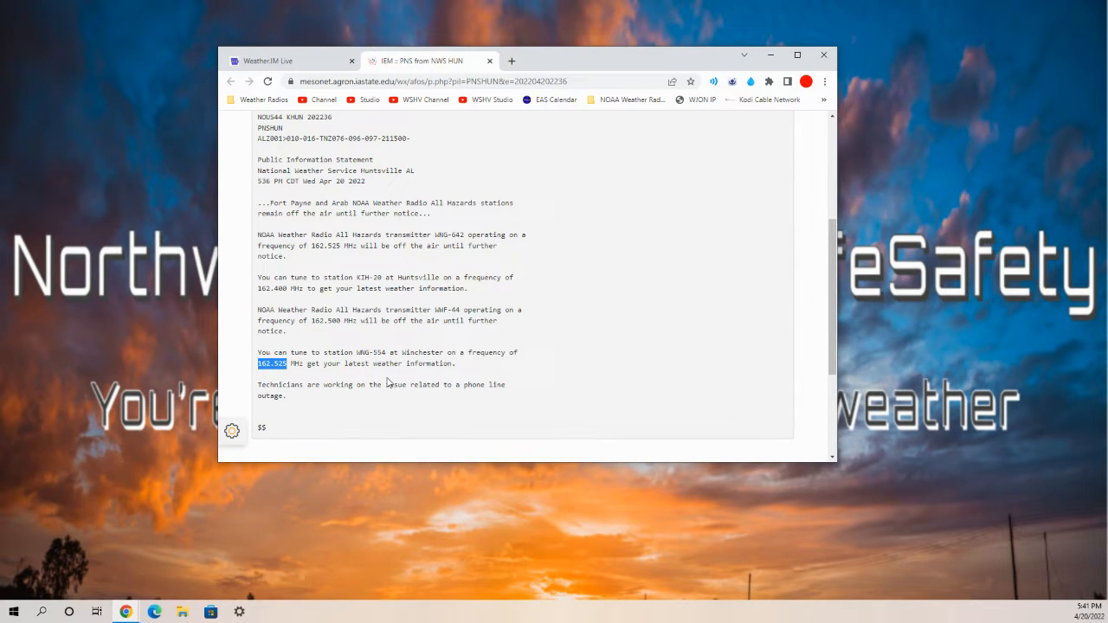
Step: Clear the 162.525 highlight and select the phrase 'related to a phone line outage.'
scroll(up, 3)
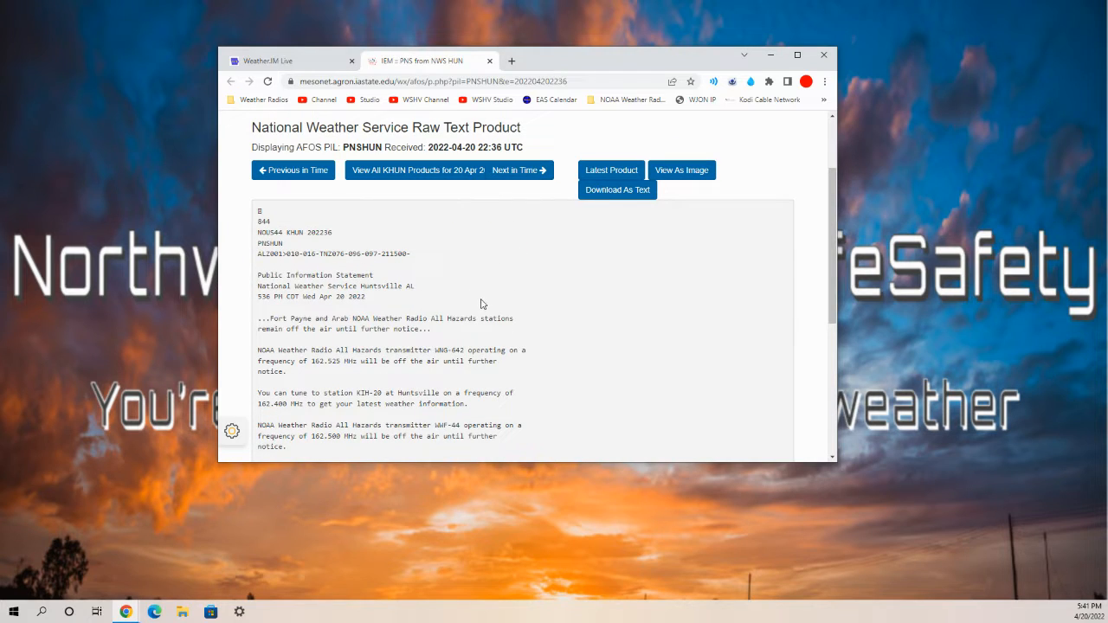
scroll(down, 3)
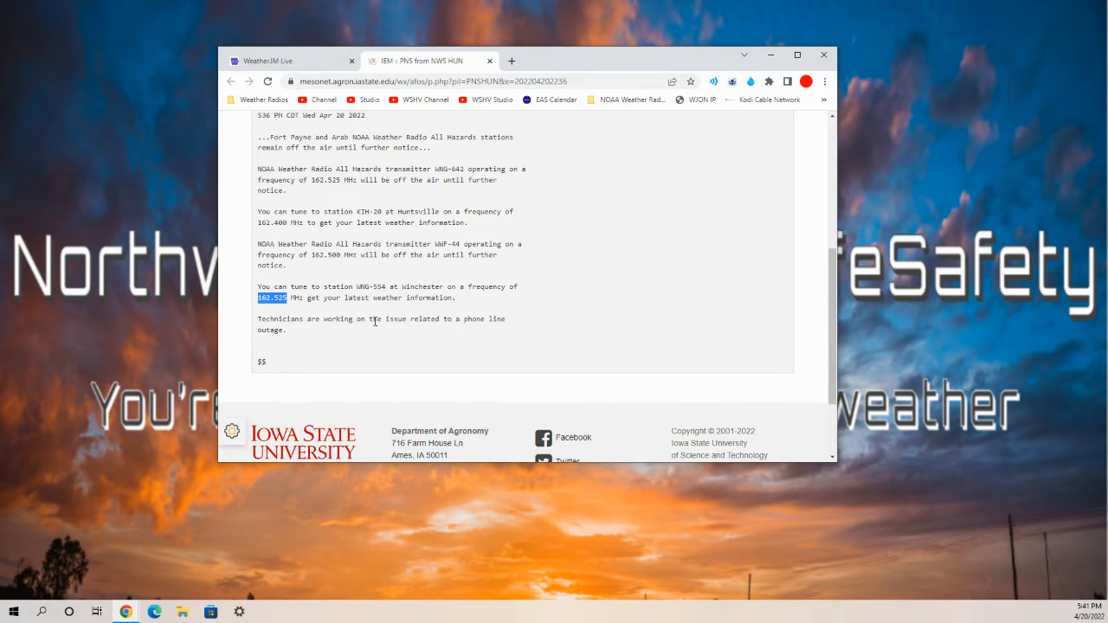
click(515, 340)
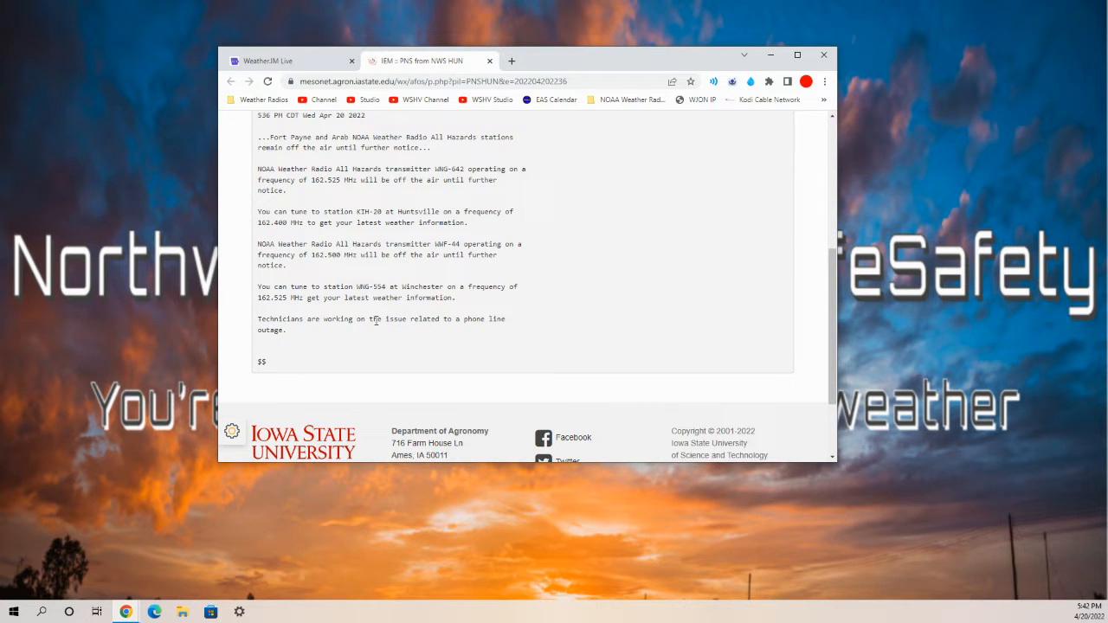
drag(412, 318, 286, 330)
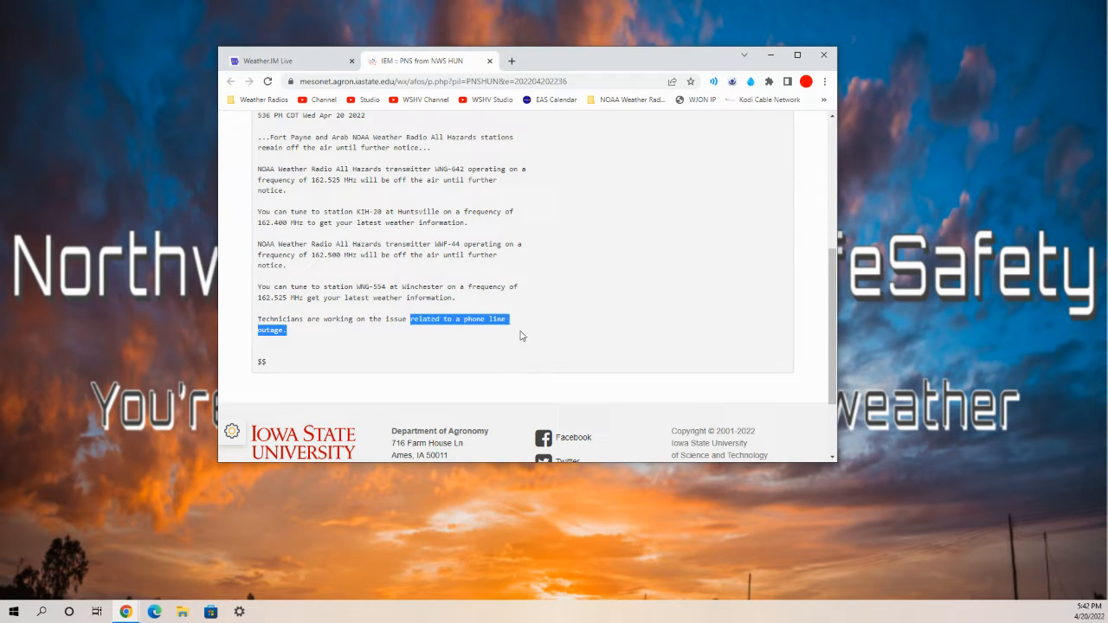
Step: Scroll through the statement from its opening product codes to the outage note
scroll(up, 3)
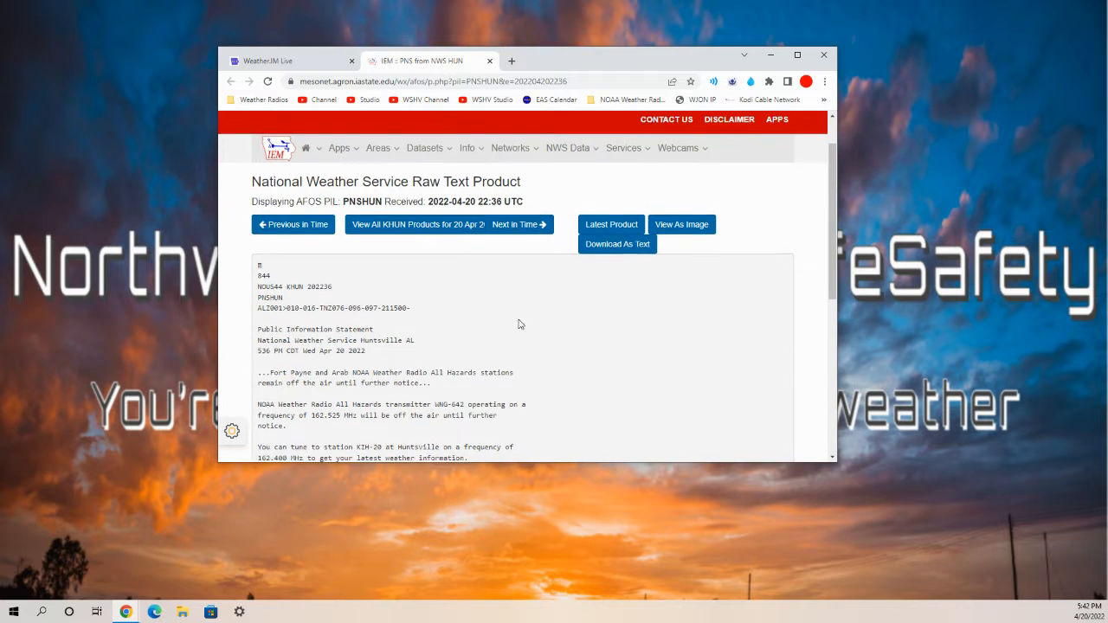
scroll(up, 3)
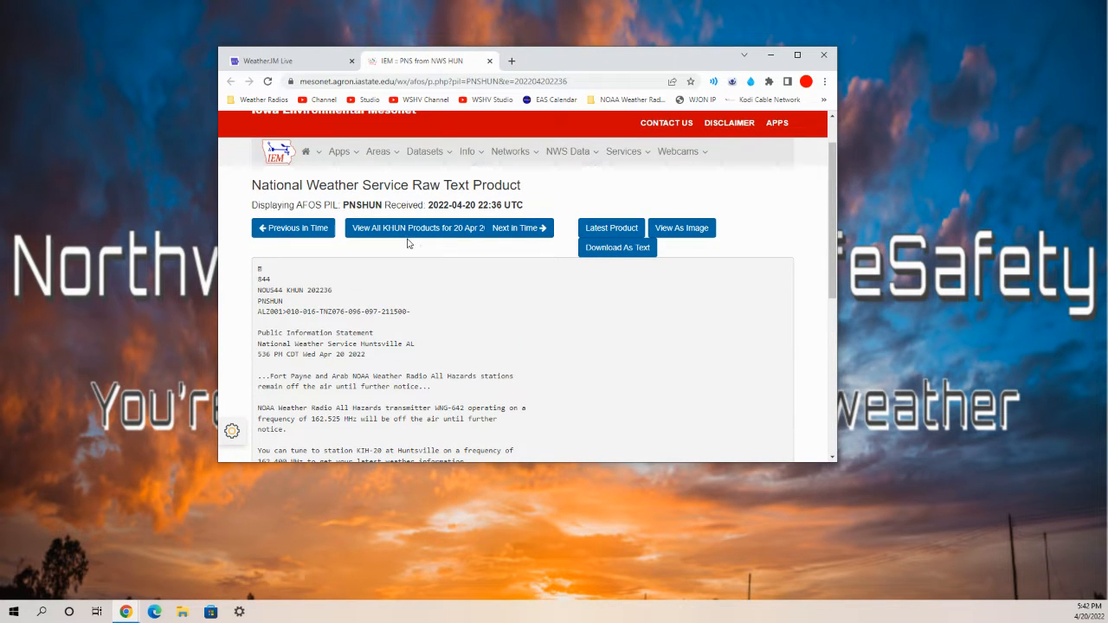
scroll(down, 3)
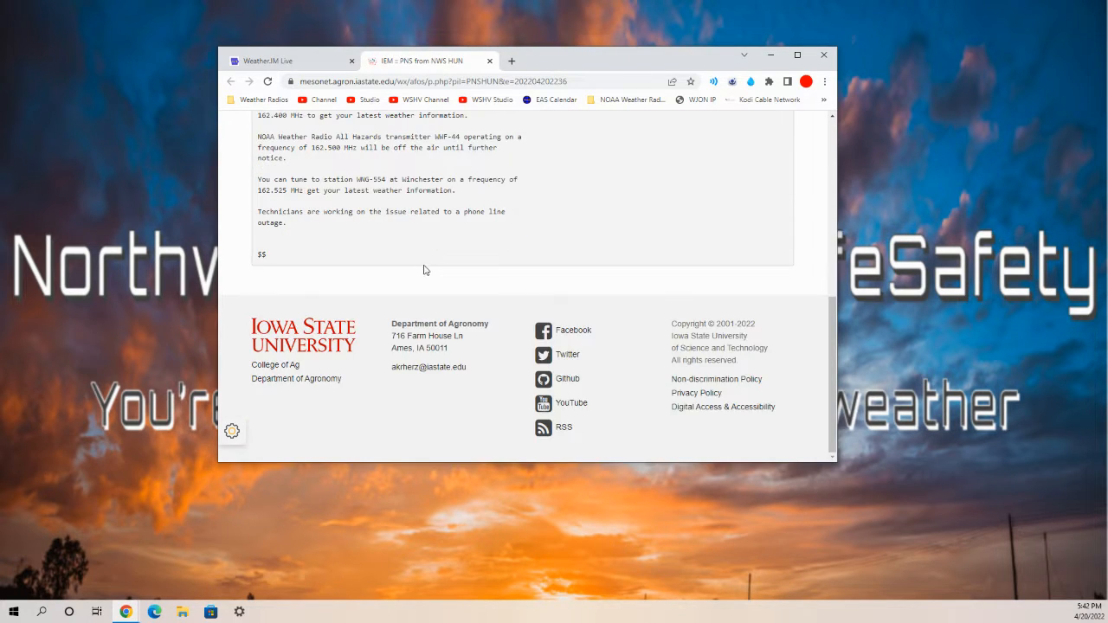
scroll(up, 3)
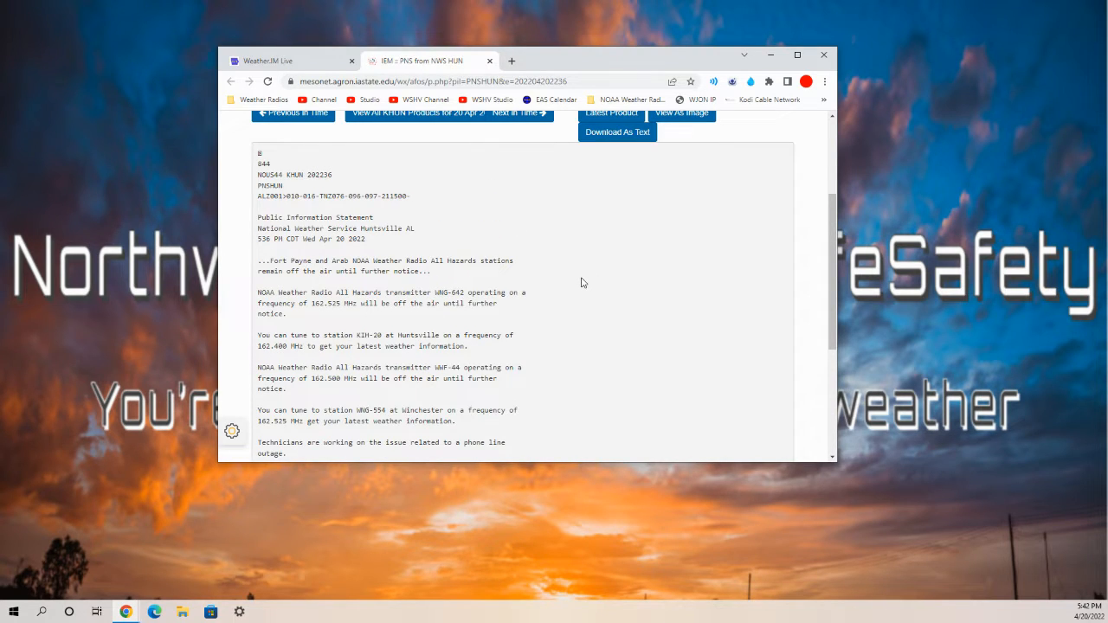
scroll(down, 3)
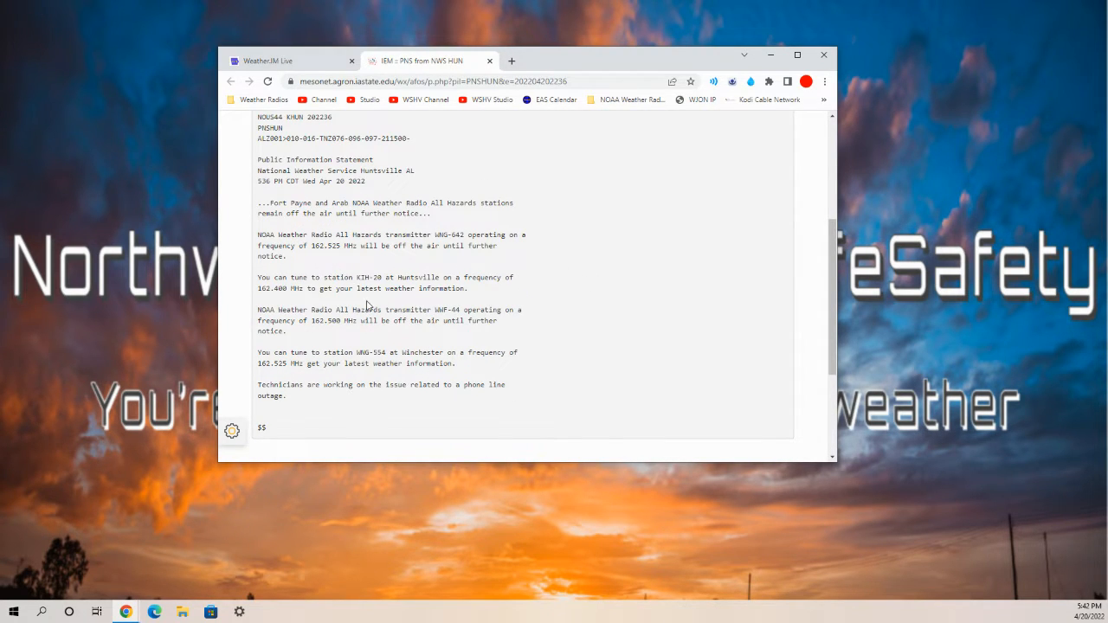
scroll(up, 3)
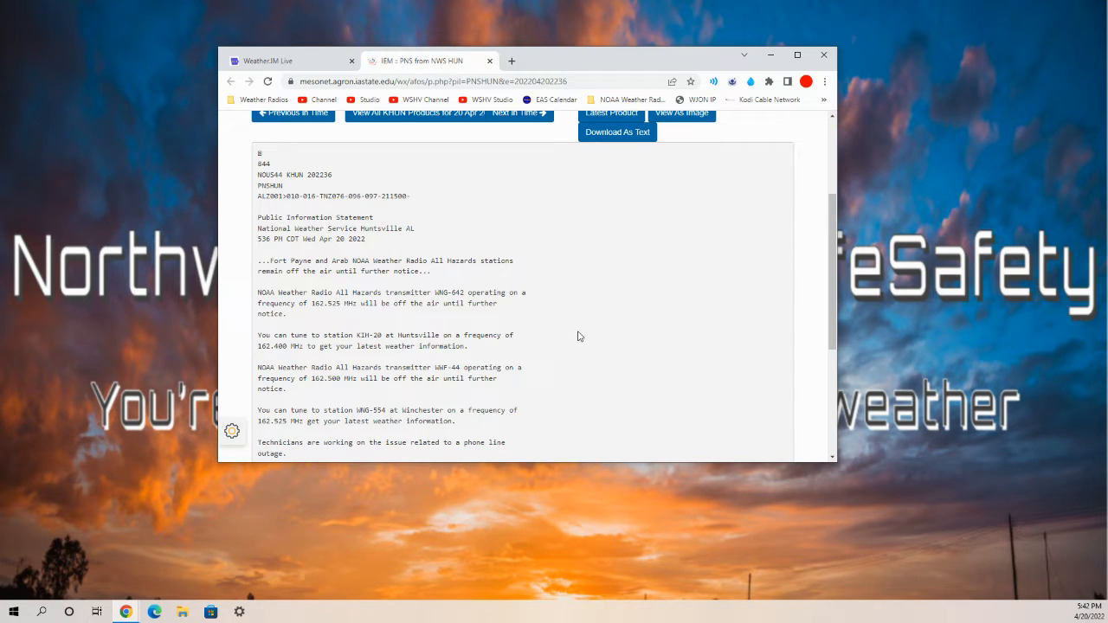
mouse_move(635, 231)
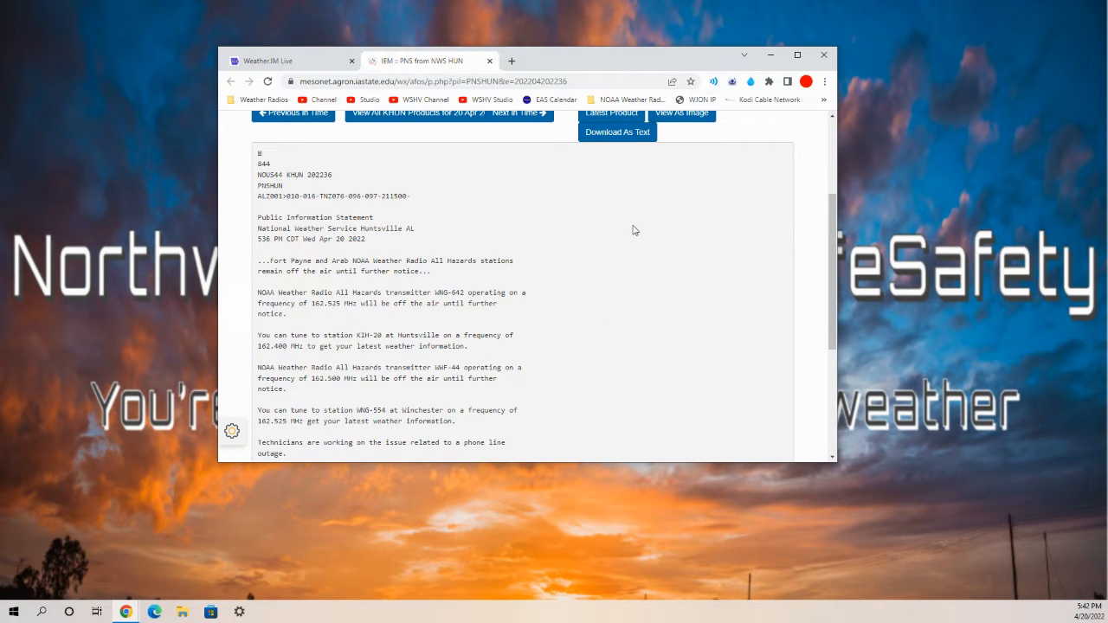
mouse_move(554, 239)
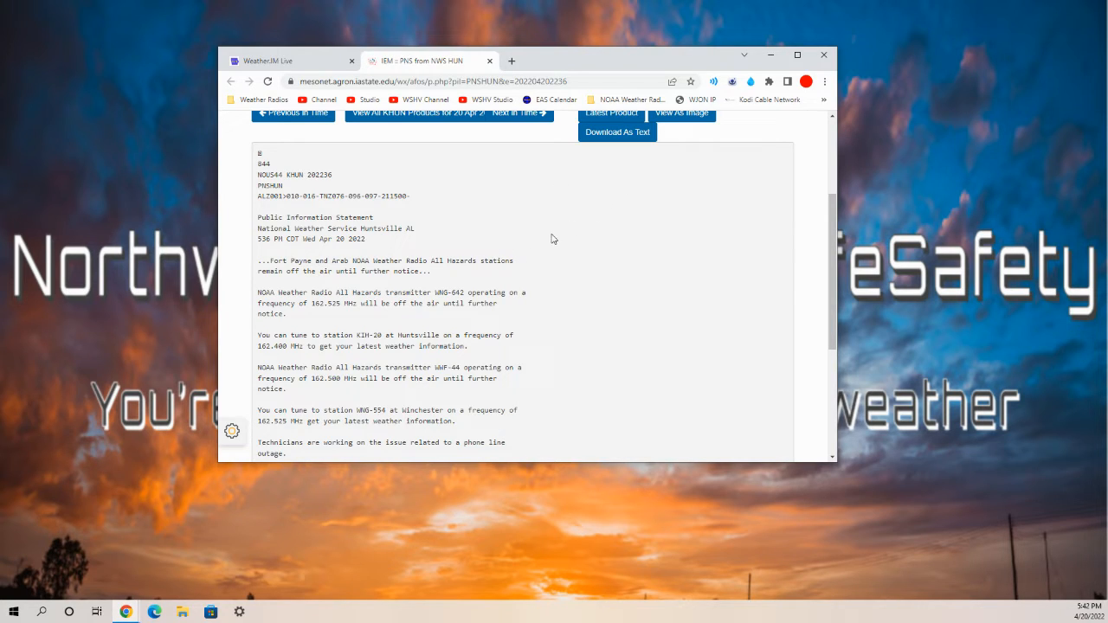
mouse_move(487, 217)
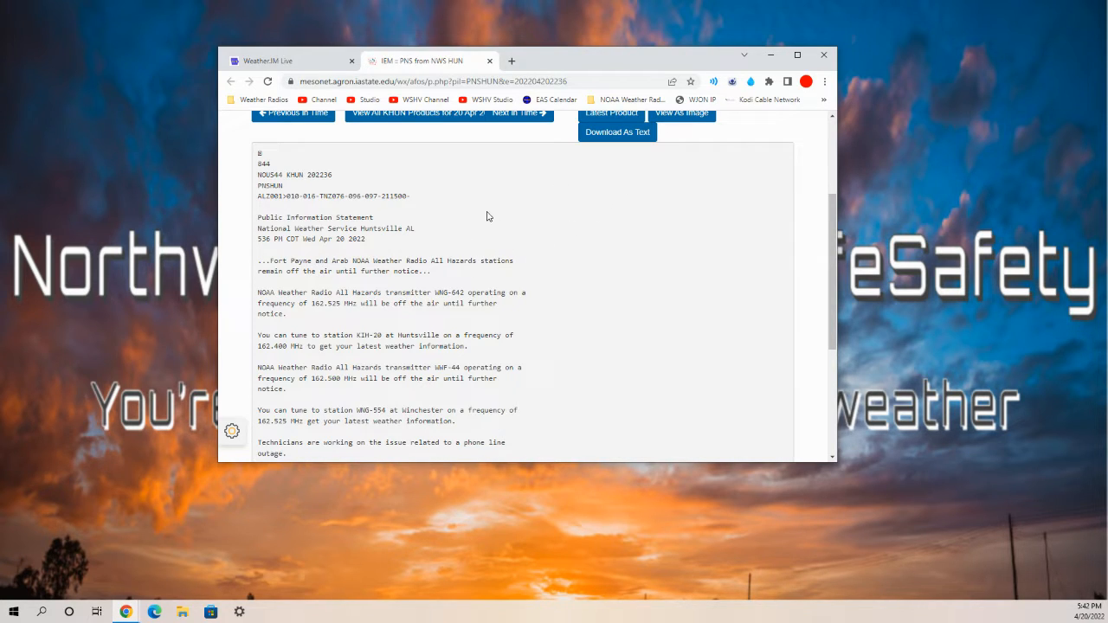
scroll(up, 3)
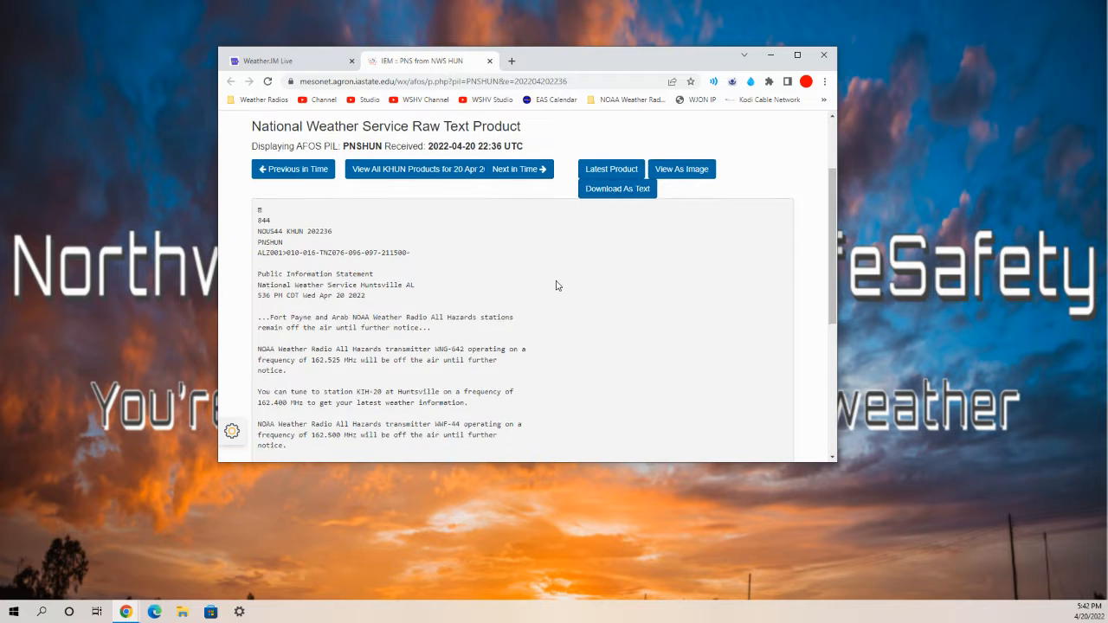
scroll(down, 3)
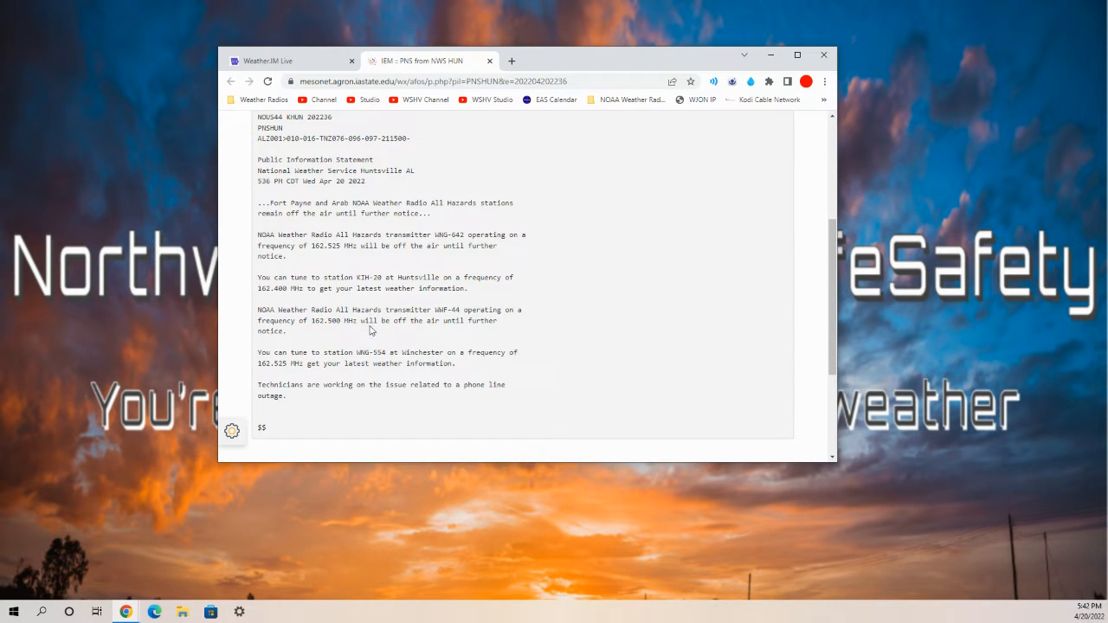
scroll(up, 3)
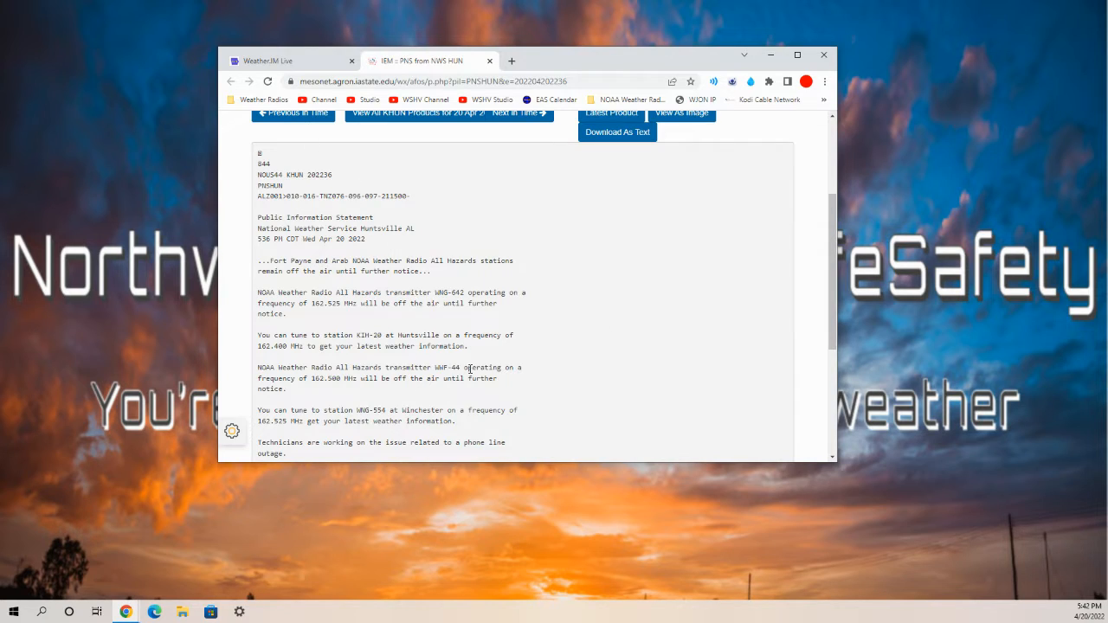
scroll(down, 3)
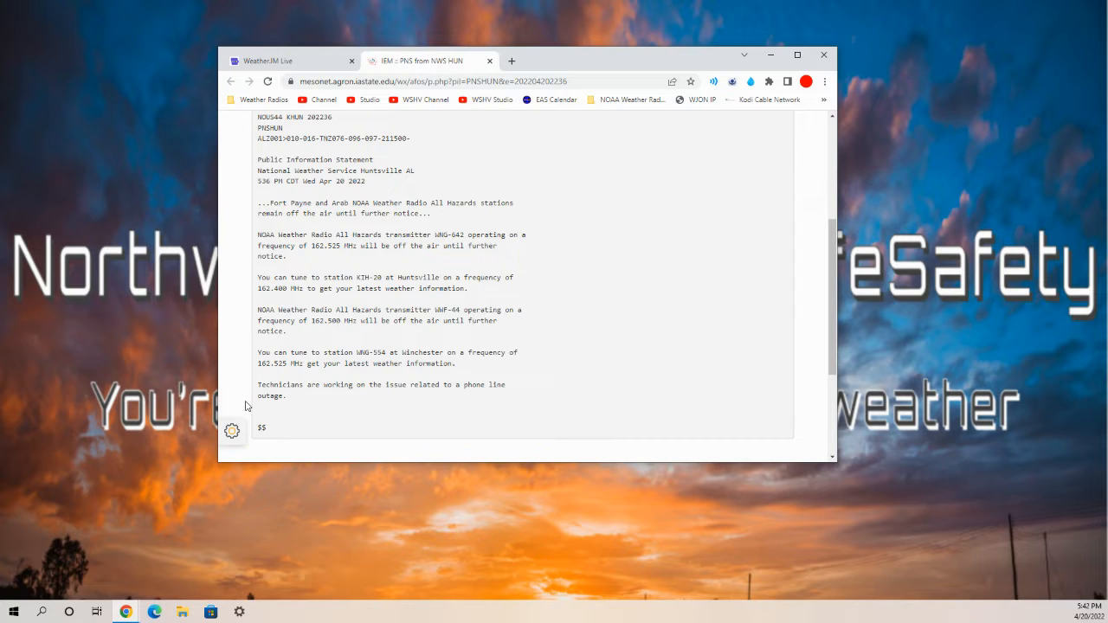
mouse_move(232, 433)
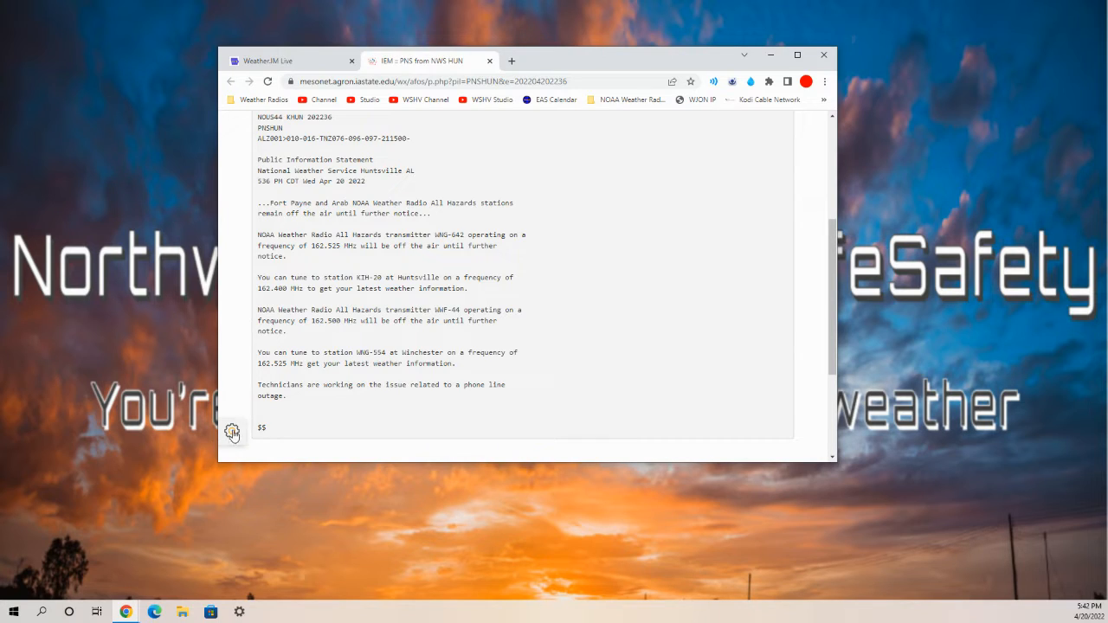